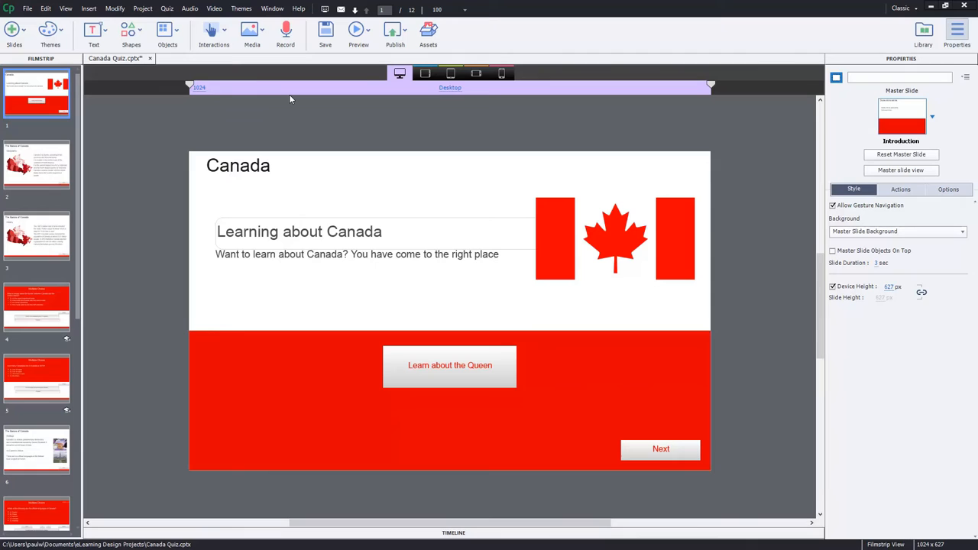
pyautogui.moveTo(290, 111)
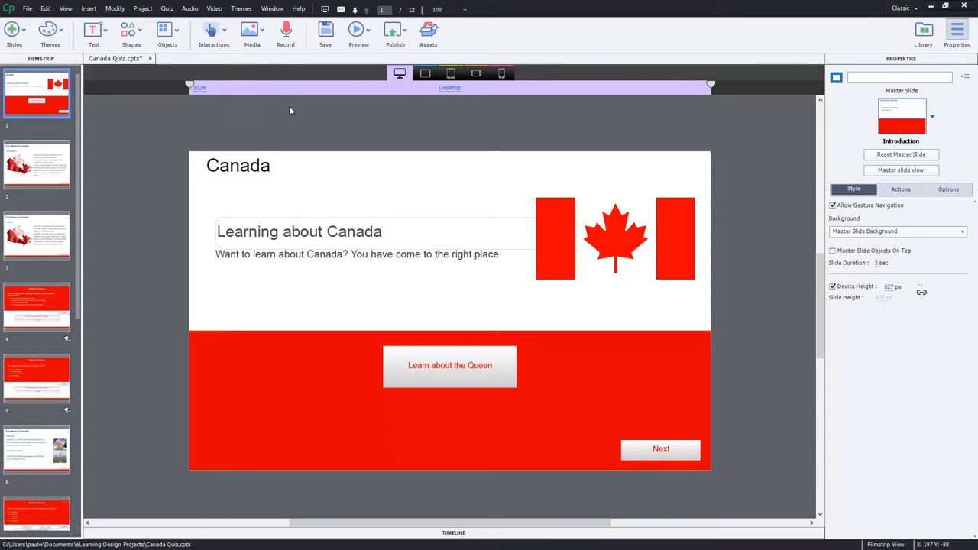
pyautogui.moveTo(244, 121)
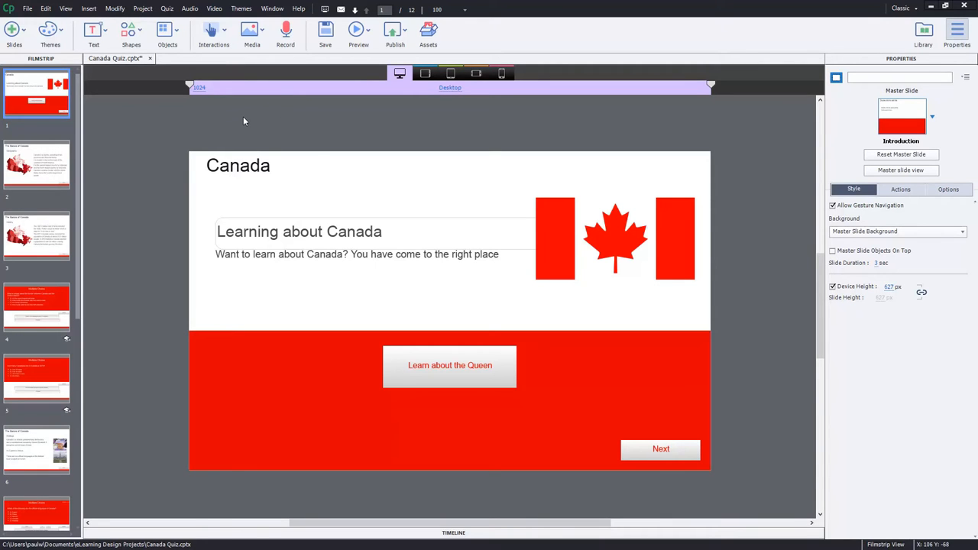